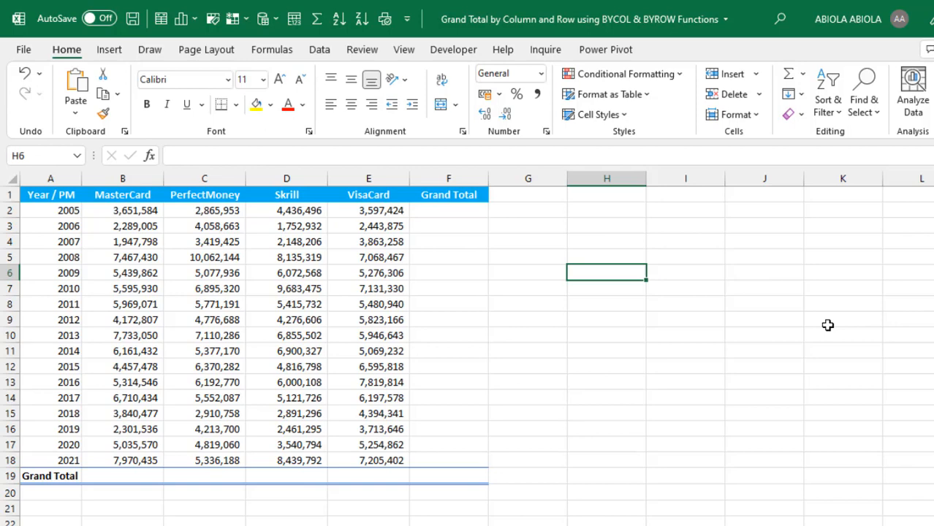
# Begin a formula =by in H6 to list the BYCOL and BYROW suggestions.
pyautogui.write('=')
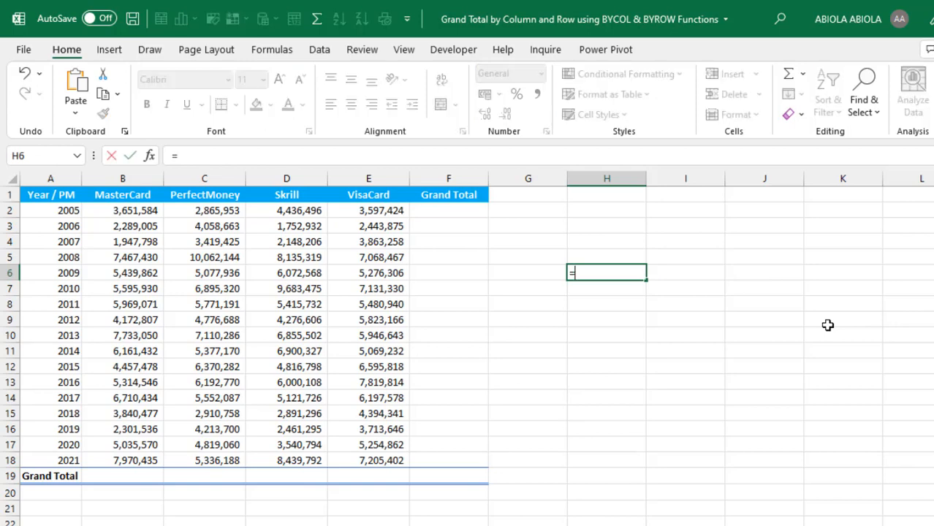
pyautogui.write('by')
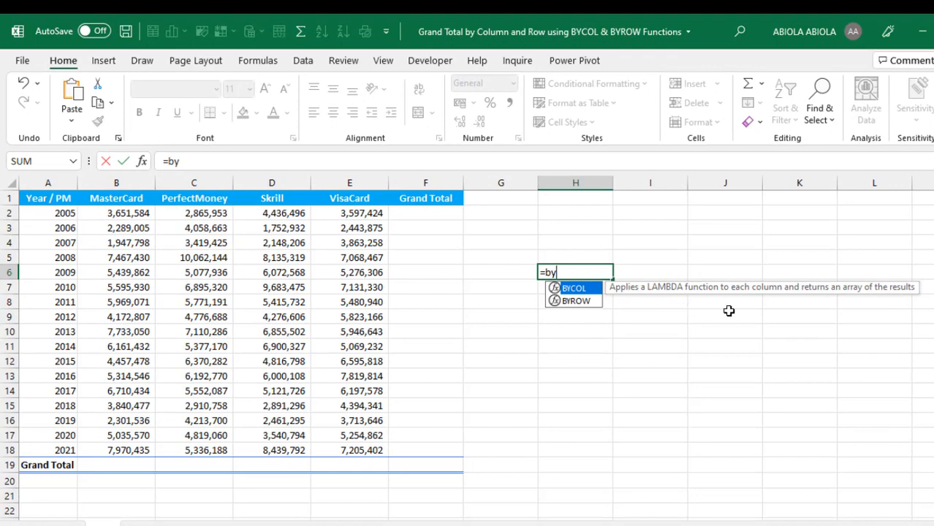
pyautogui.moveTo(825, 303)
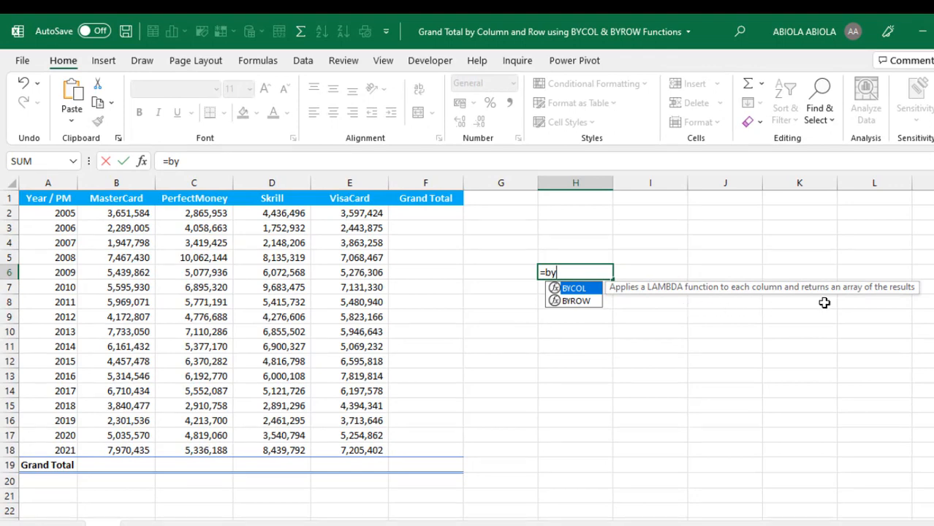
pyautogui.moveTo(877, 302)
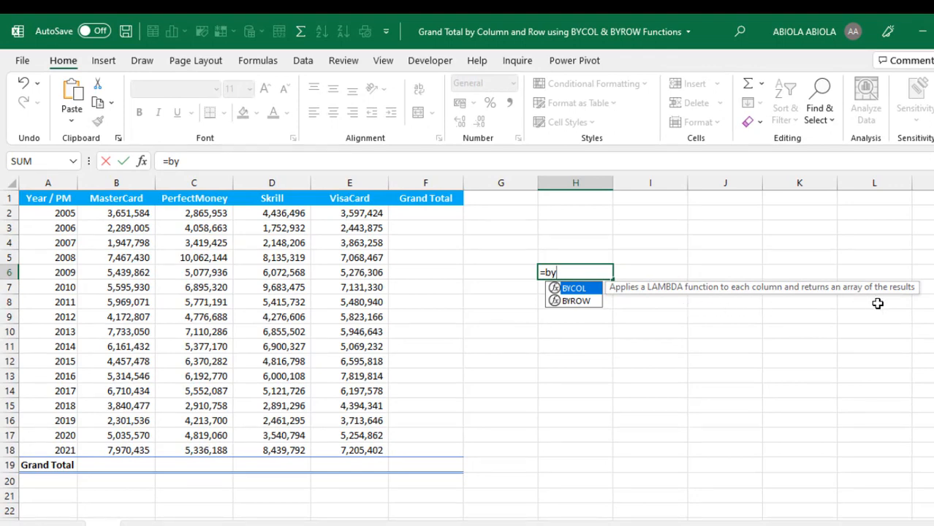
pyautogui.moveTo(575, 301)
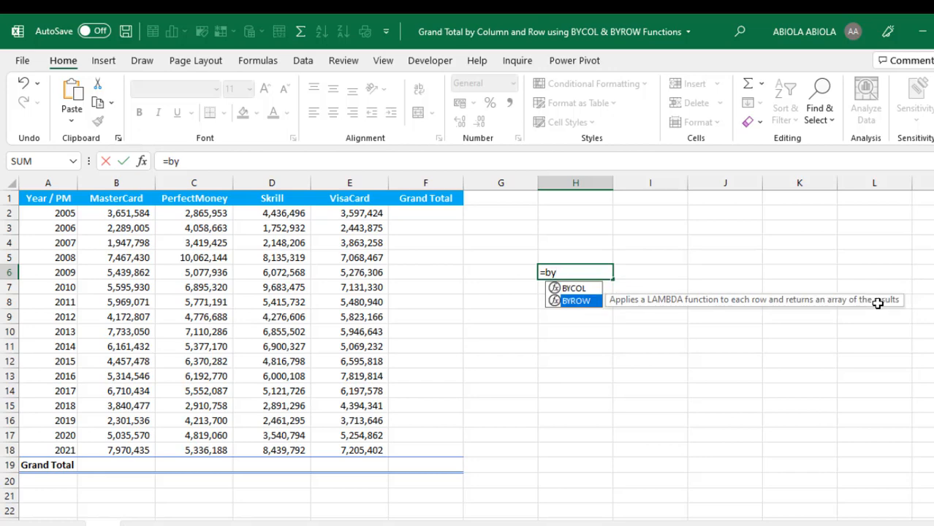
pyautogui.moveTo(726, 316)
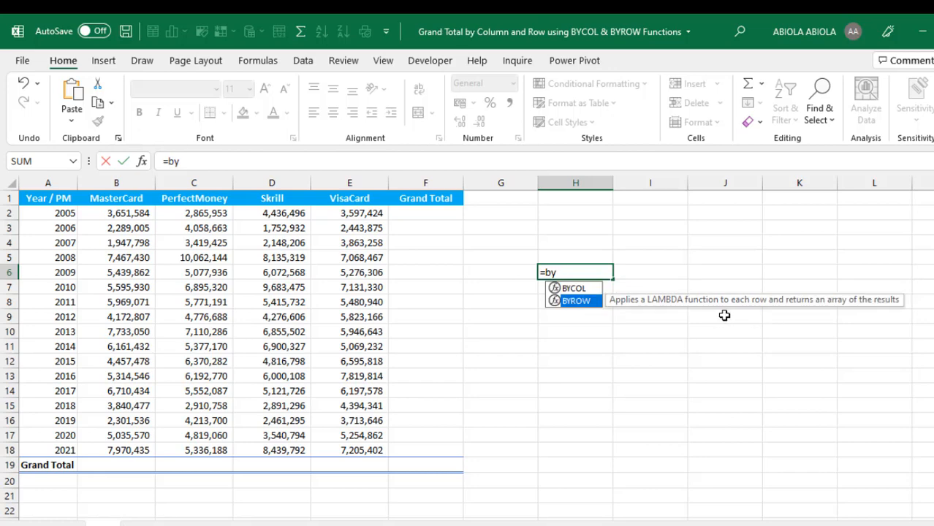
pyautogui.moveTo(729, 313)
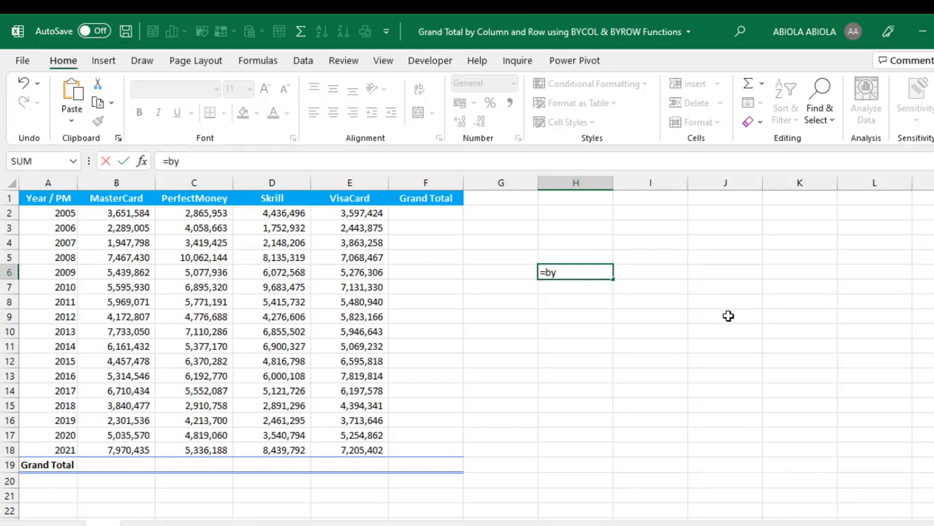
# Cancel the unfinished H6 formula and select the first Grand Total cell F2.
pyautogui.press('Escape')
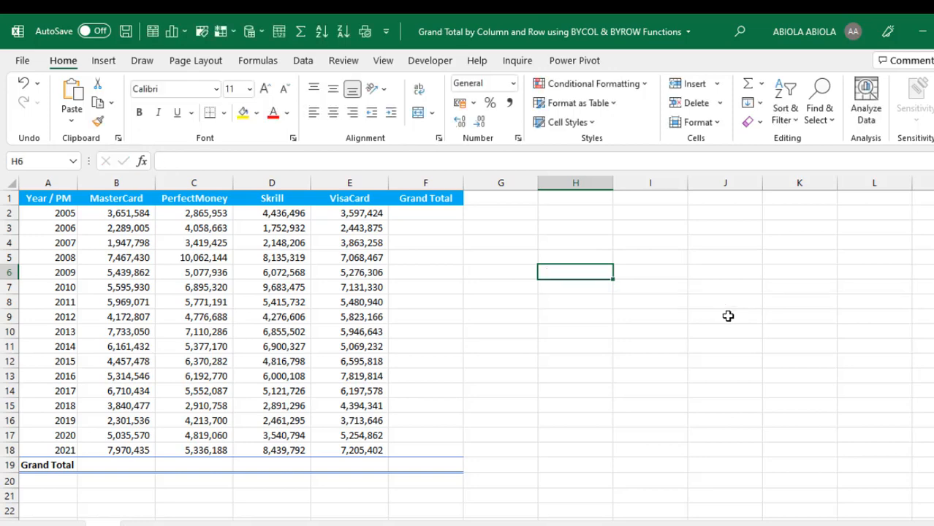
pyautogui.moveTo(241, 251)
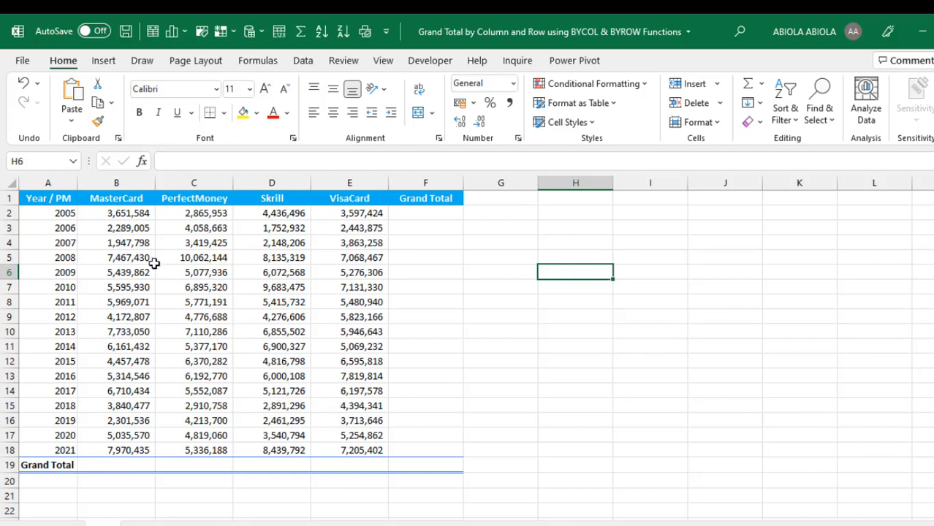
pyautogui.moveTo(161, 266)
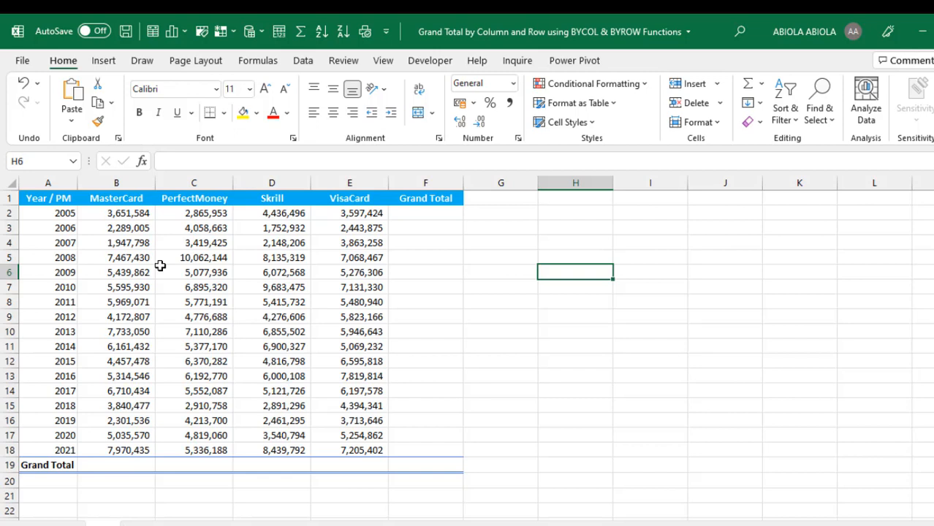
pyautogui.moveTo(325, 228)
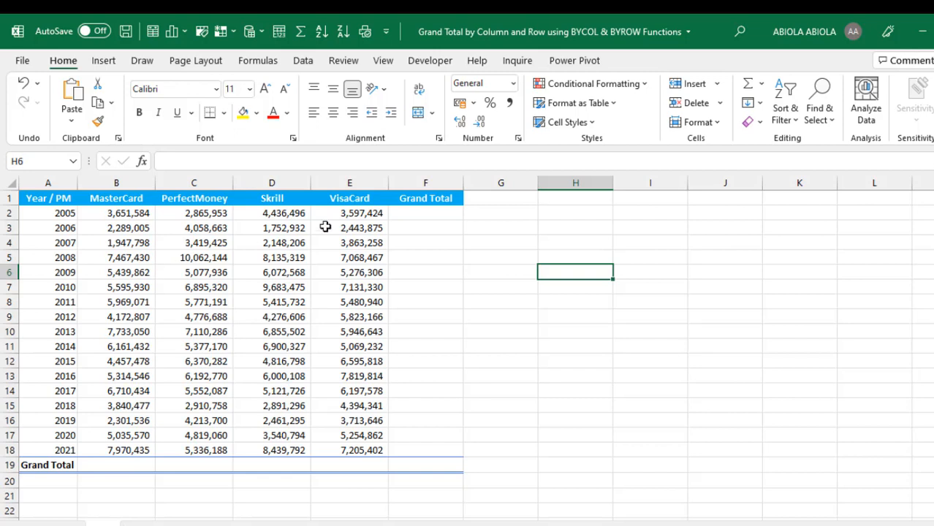
pyautogui.click(425, 213)
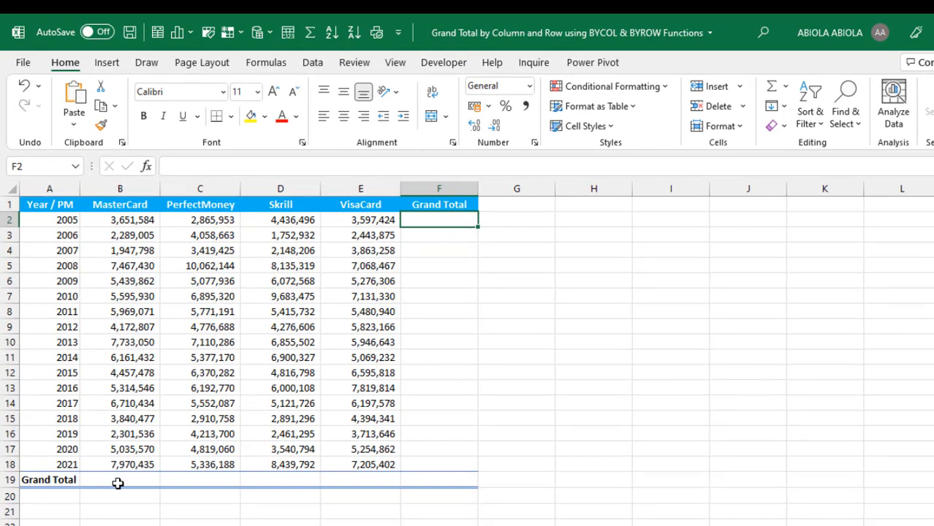
pyautogui.moveTo(236, 289)
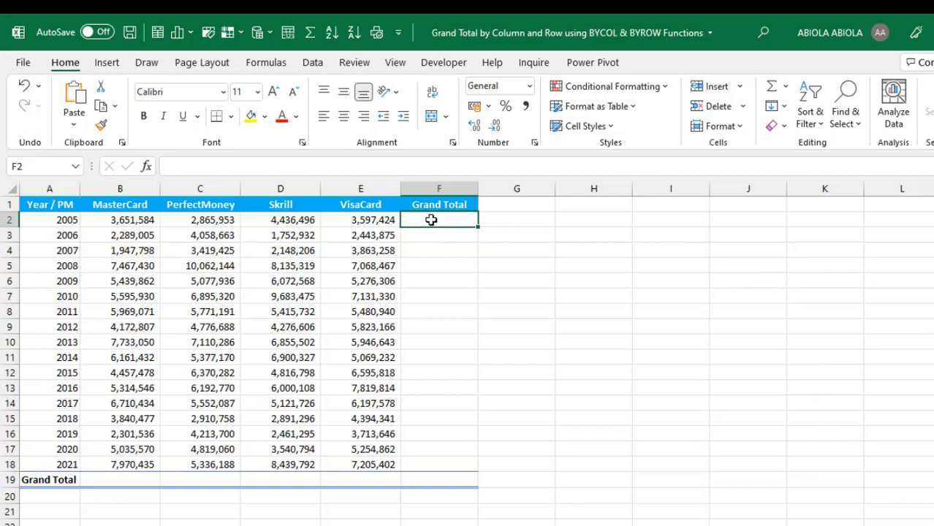
# Start =BYROW( in F2 with the payment figures B2:E18 as its array.
pyautogui.write('=b')
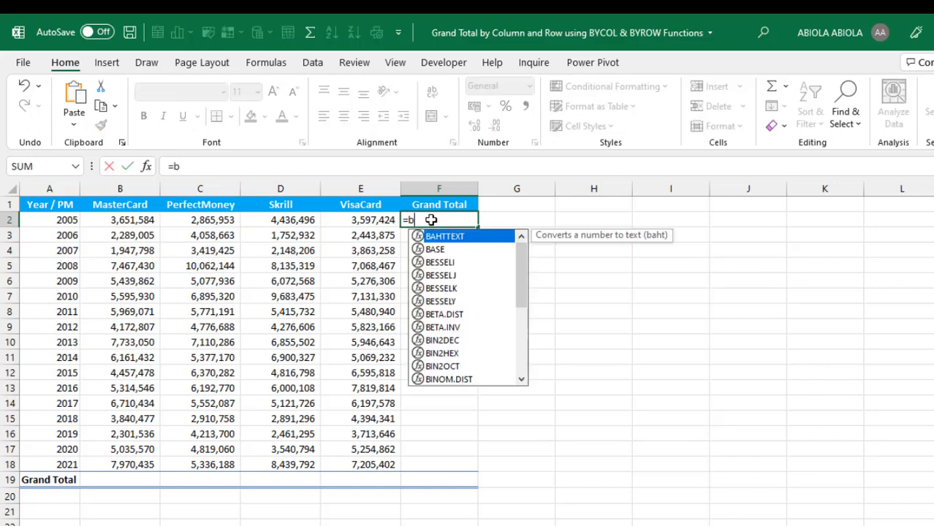
pyautogui.write('yr')
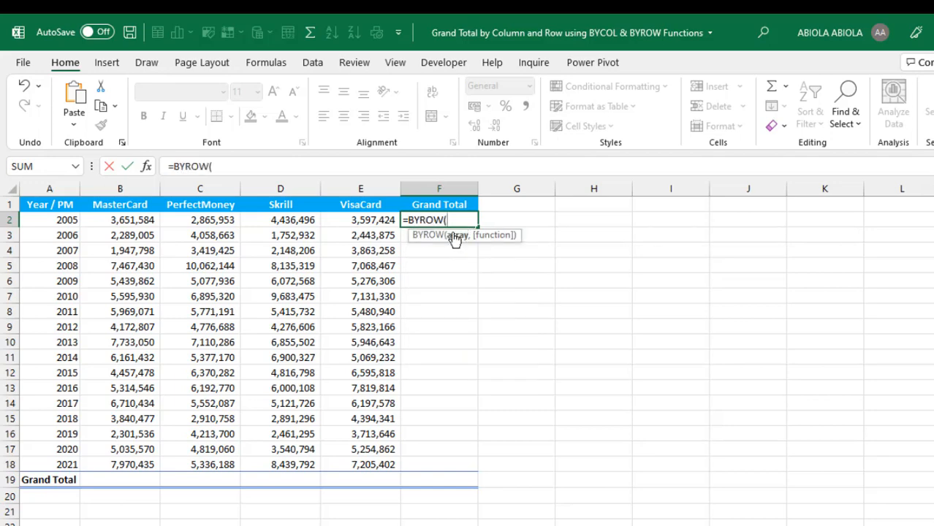
pyautogui.moveTo(166, 219)
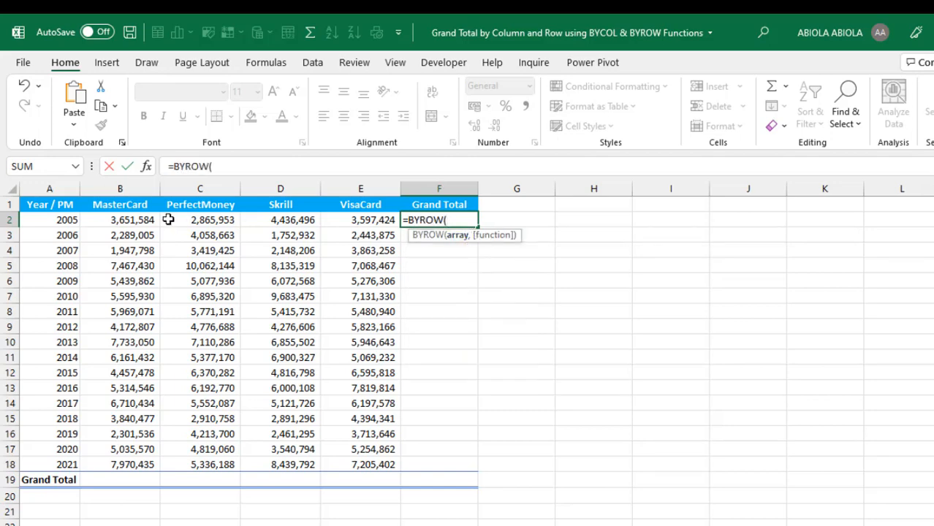
pyautogui.moveTo(427, 436)
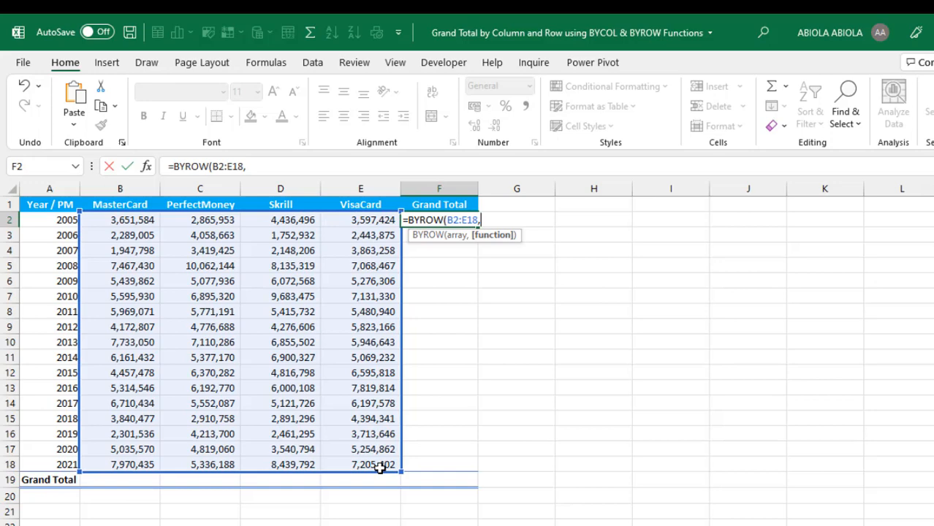
# Complete F2 as =BYROW(B2:E18,LAMBDA(byrow,SUM(byrow))) to spill yearly totals down F2:F18.
pyautogui.write('lam')
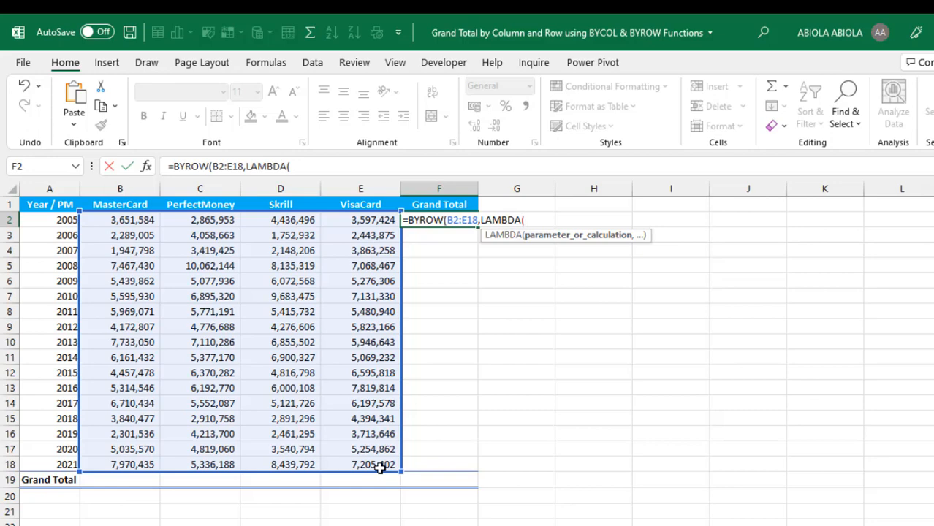
pyautogui.write('byro')
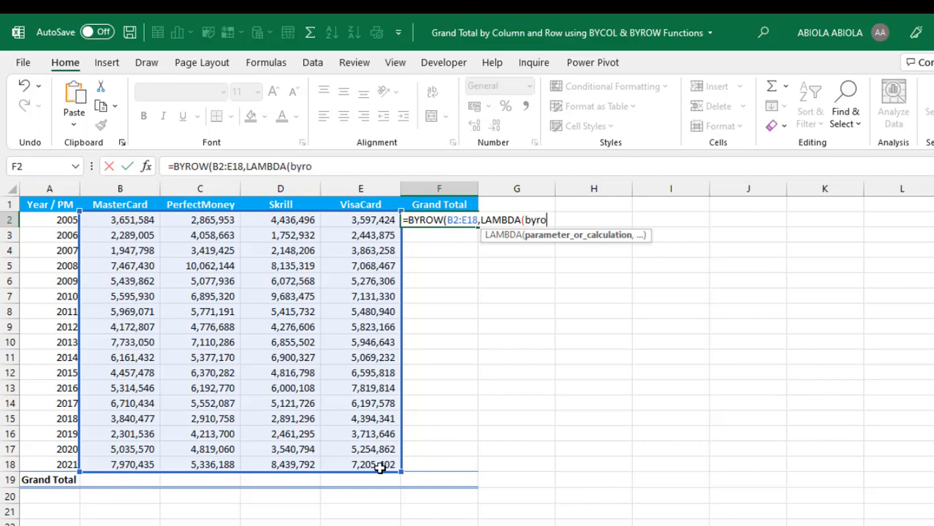
pyautogui.write(',')
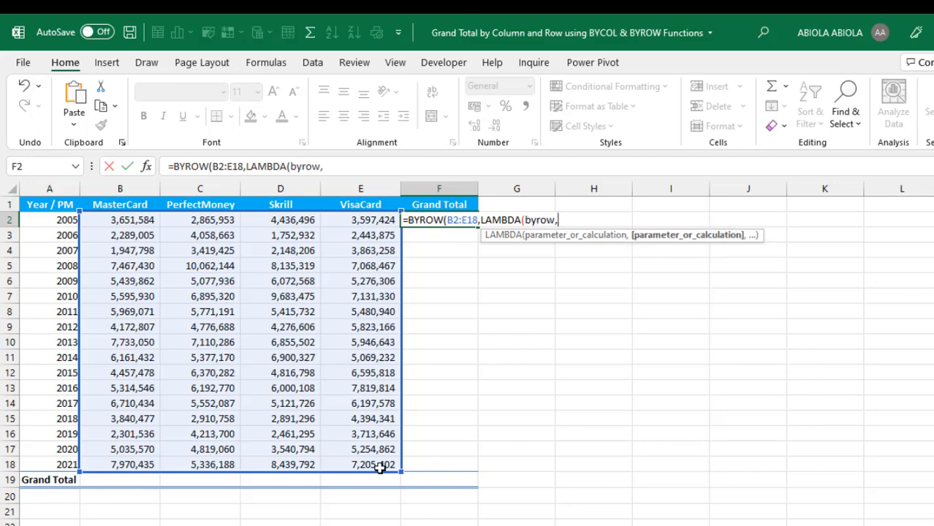
pyautogui.moveTo(748, 333)
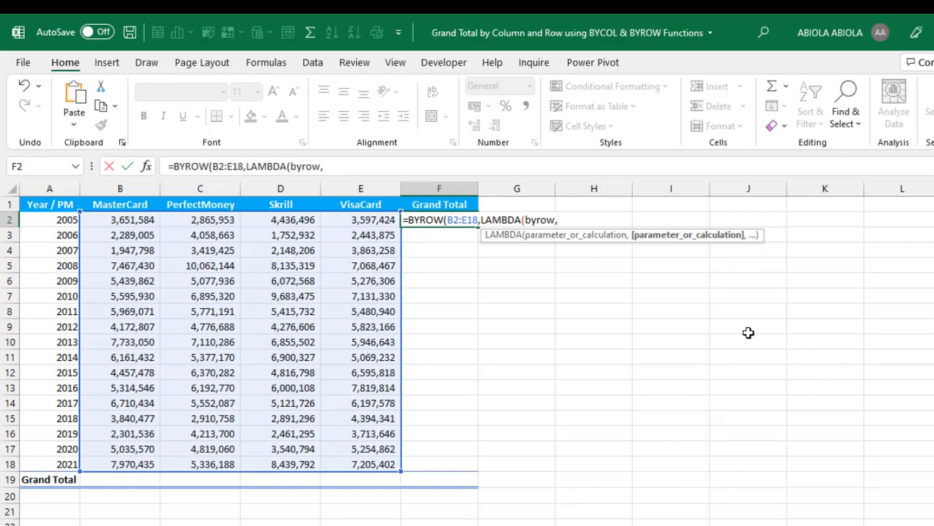
pyautogui.write('sum')
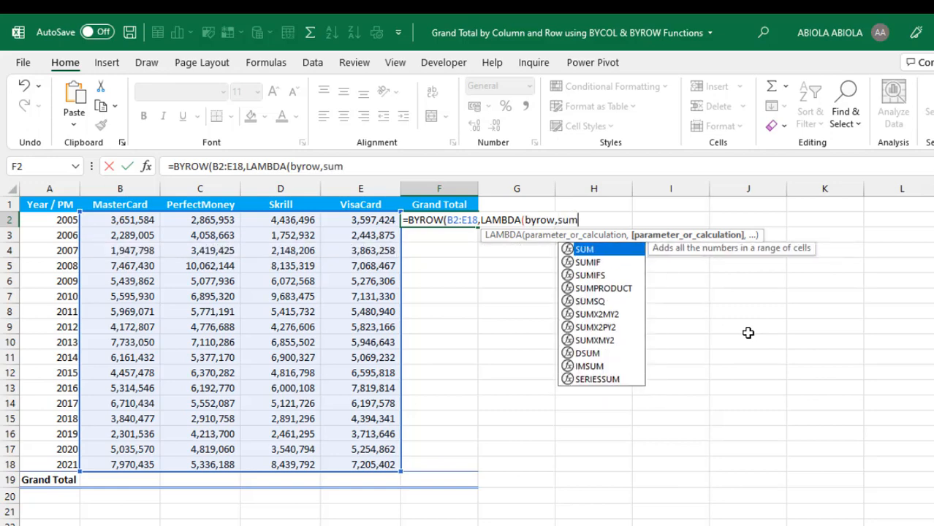
pyautogui.moveTo(213, 203)
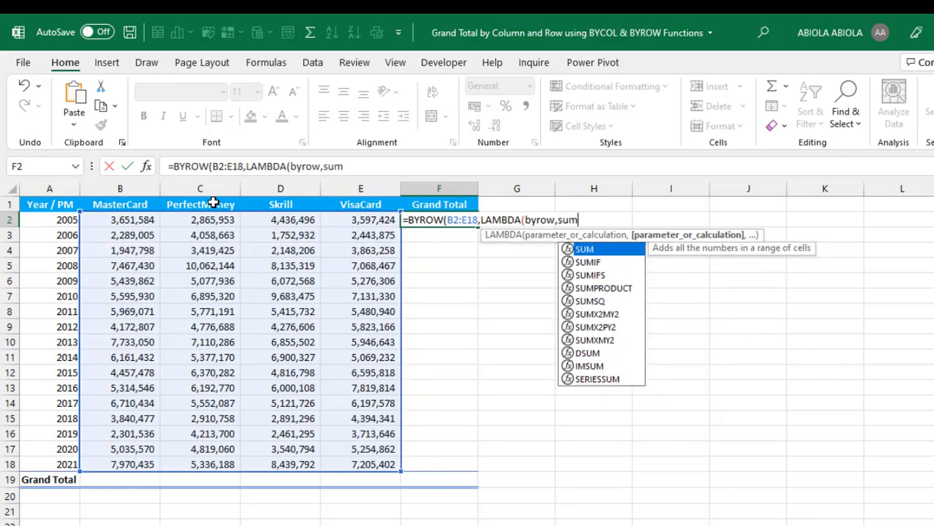
pyautogui.moveTo(322, 231)
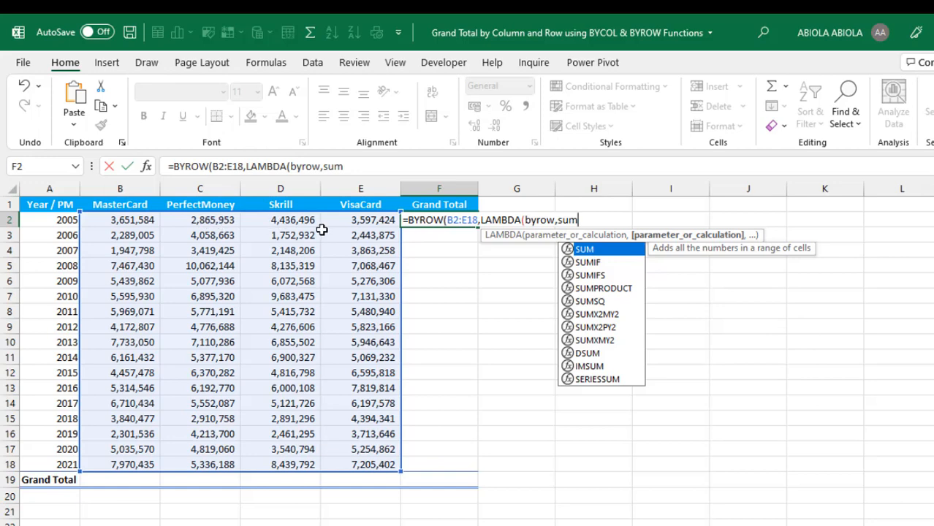
pyautogui.moveTo(316, 228)
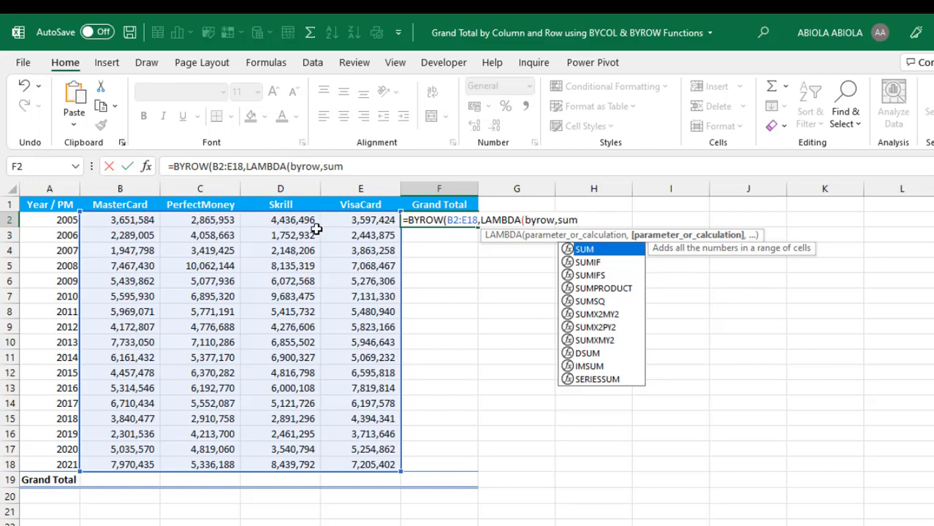
pyautogui.moveTo(107, 480)
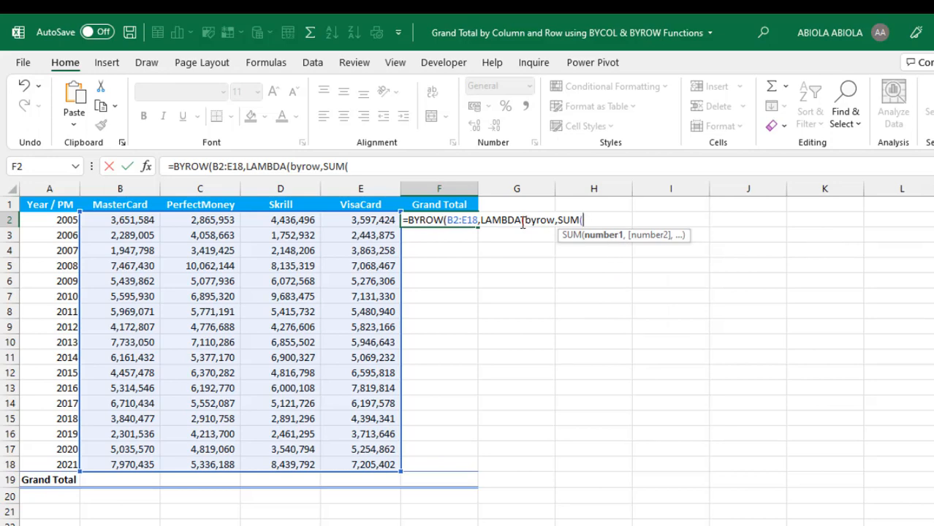
pyautogui.moveTo(529, 225)
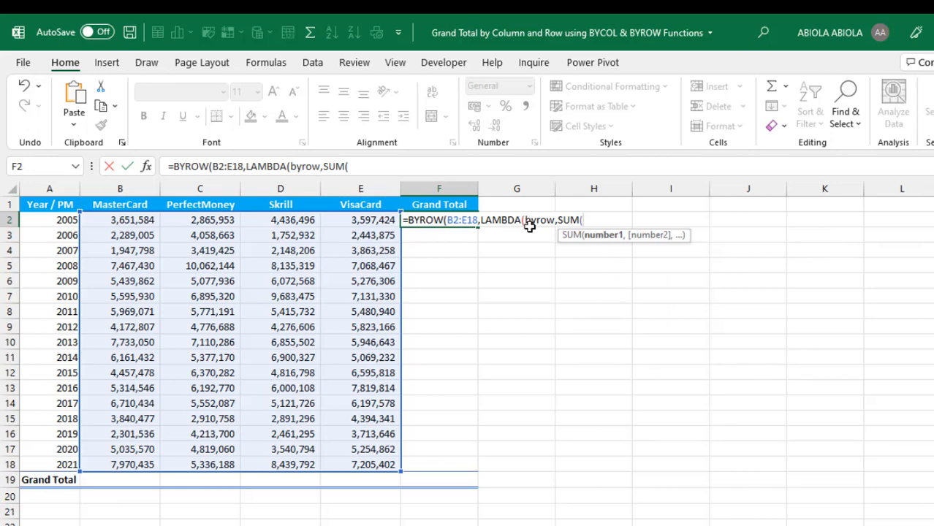
pyautogui.moveTo(532, 227)
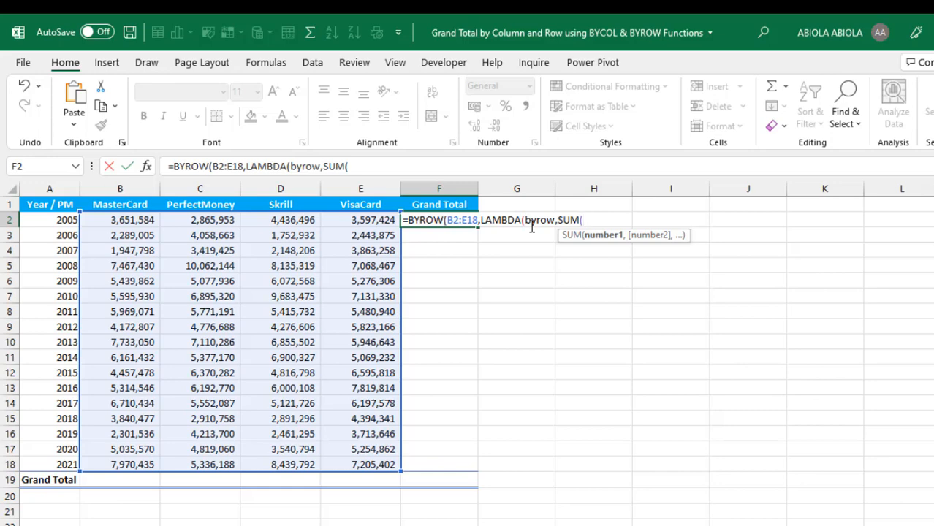
pyautogui.write('byrow')
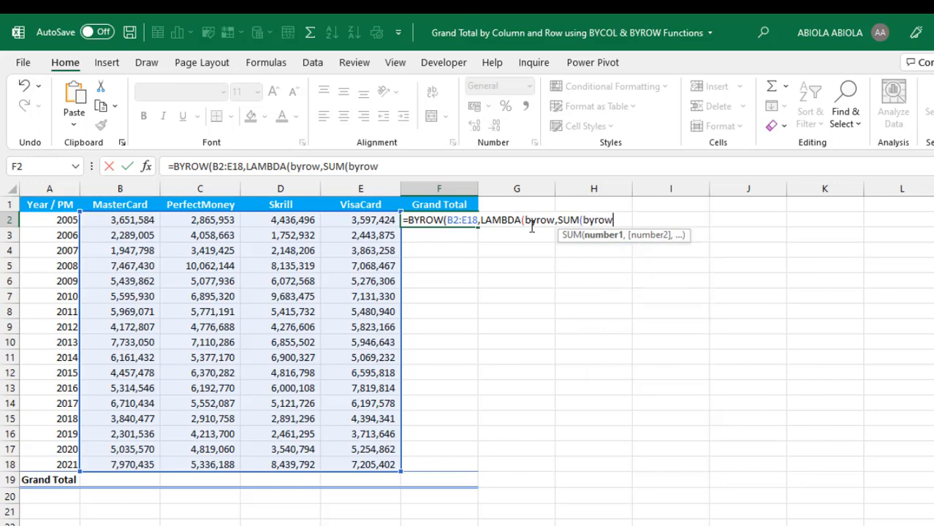
pyautogui.write(')')
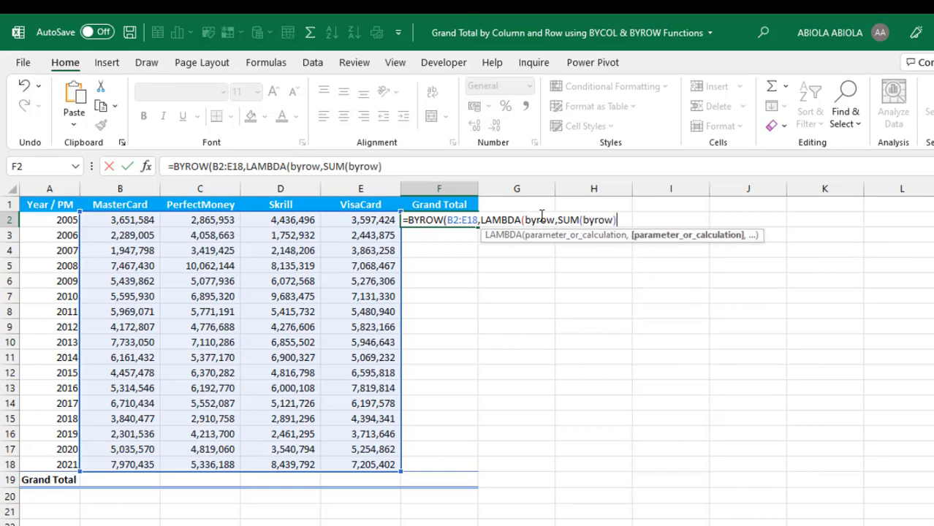
pyautogui.write(')')
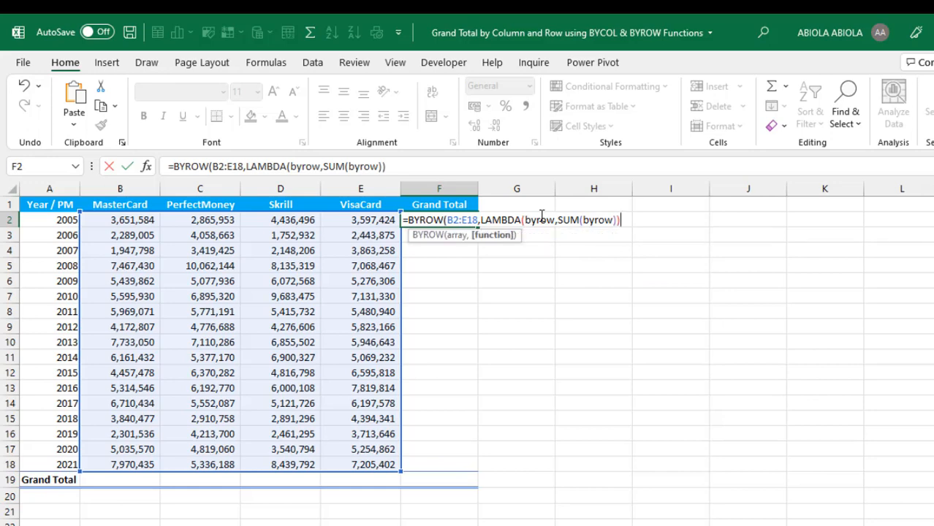
pyautogui.write(')')
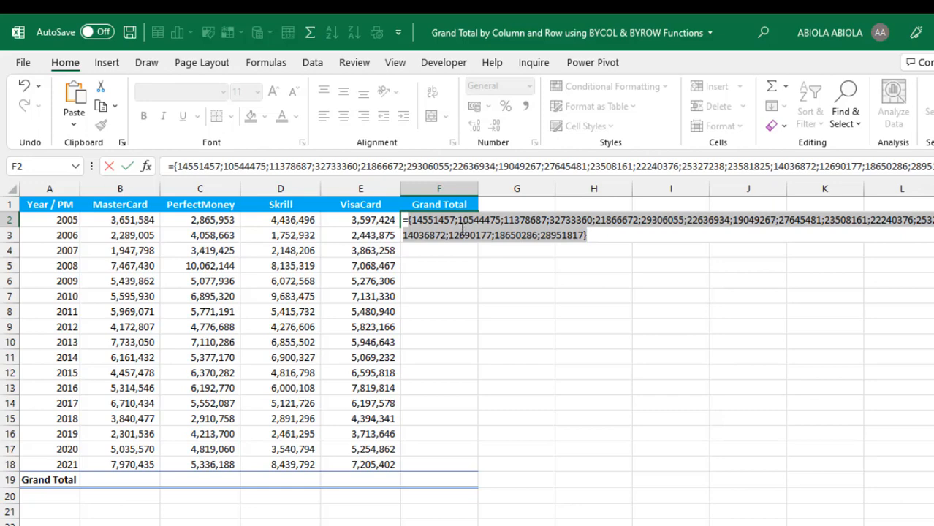
pyautogui.write('=BYROW(B2:E18,LAMBDA(byrow,SUM(byrow)))')
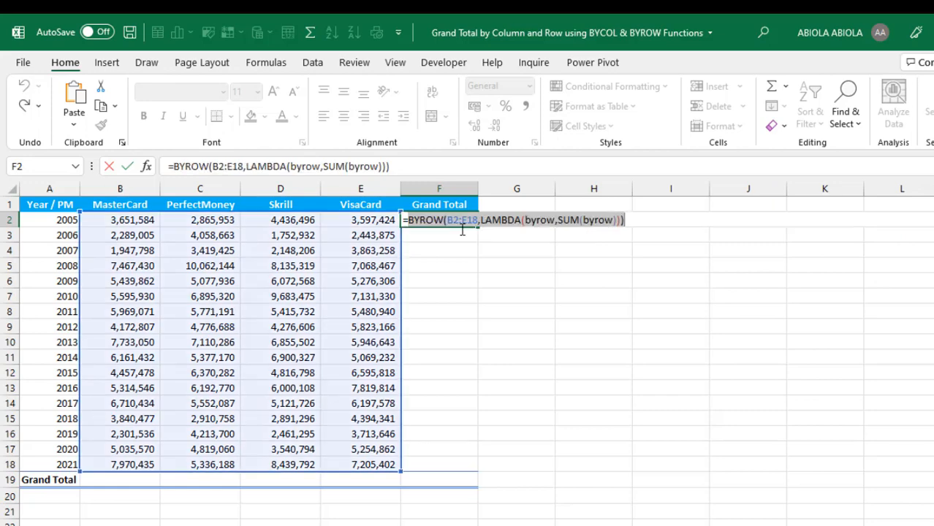
pyautogui.press('Enter')
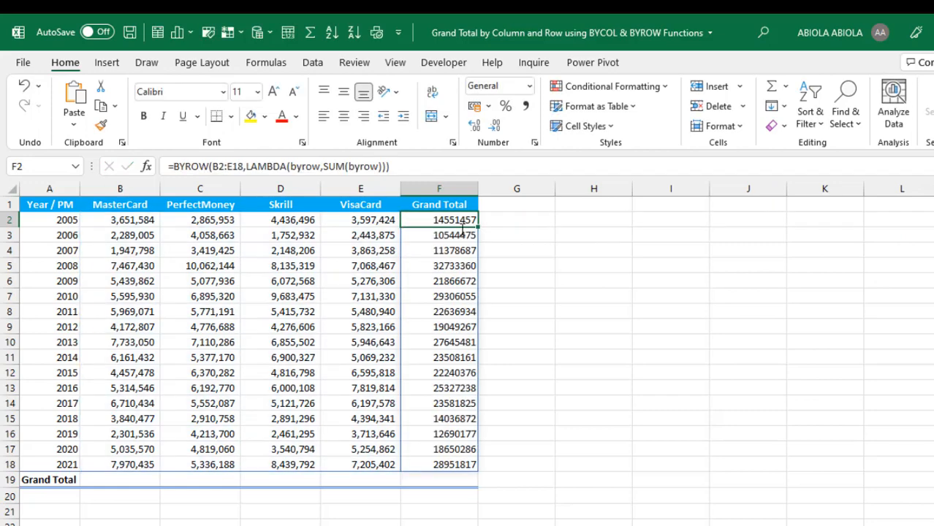
# Format F2:F18 as currency with no decimals and check the 2005 total.
pyautogui.moveTo(439, 219); pyautogui.dragTo(439, 465)
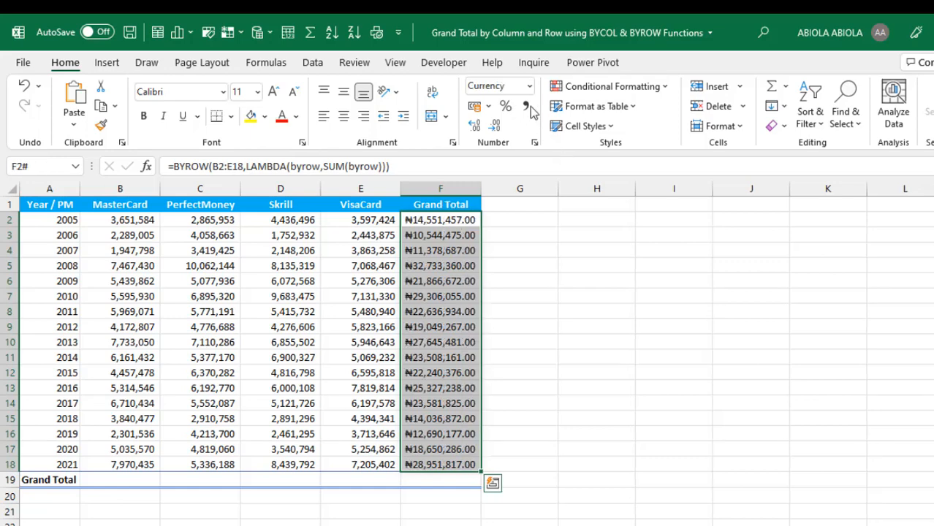
pyautogui.click(498, 124)
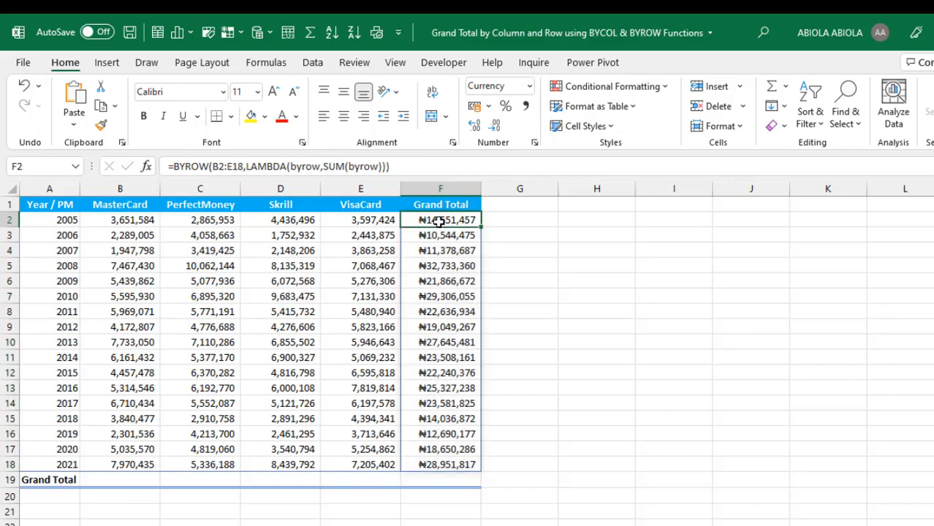
pyautogui.moveTo(100, 225)
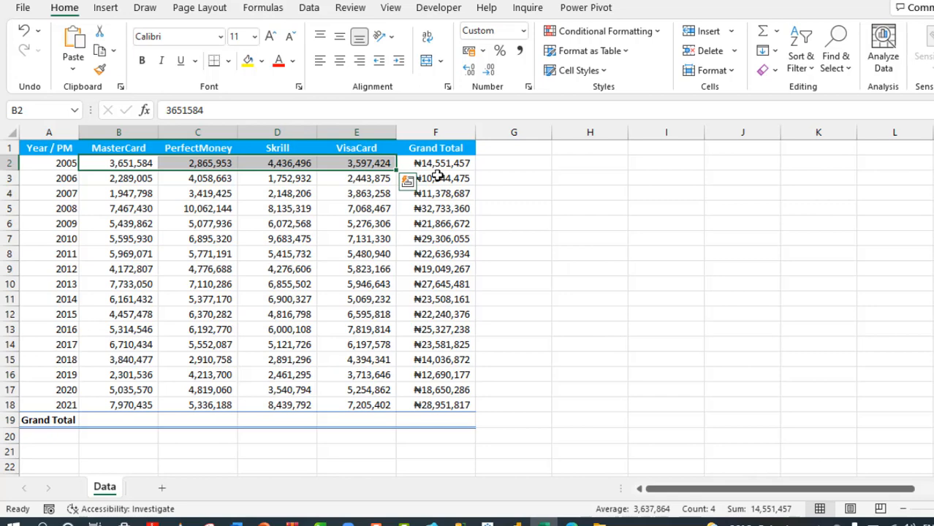
pyautogui.click(436, 164)
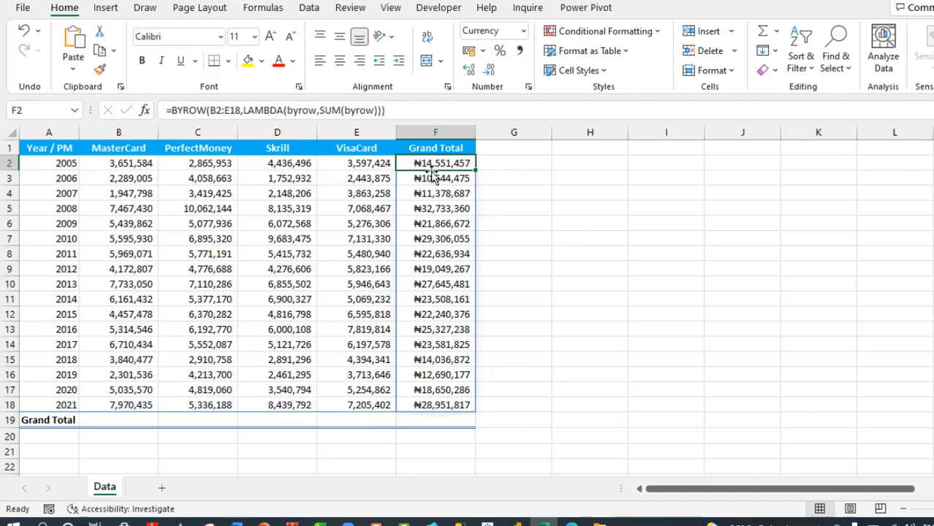
# Enter =BYCOL(B2:E18,LAMBDA(bycol,SUM(bycol))) in B19 to total each payment method across years.
pyautogui.click(114, 420)
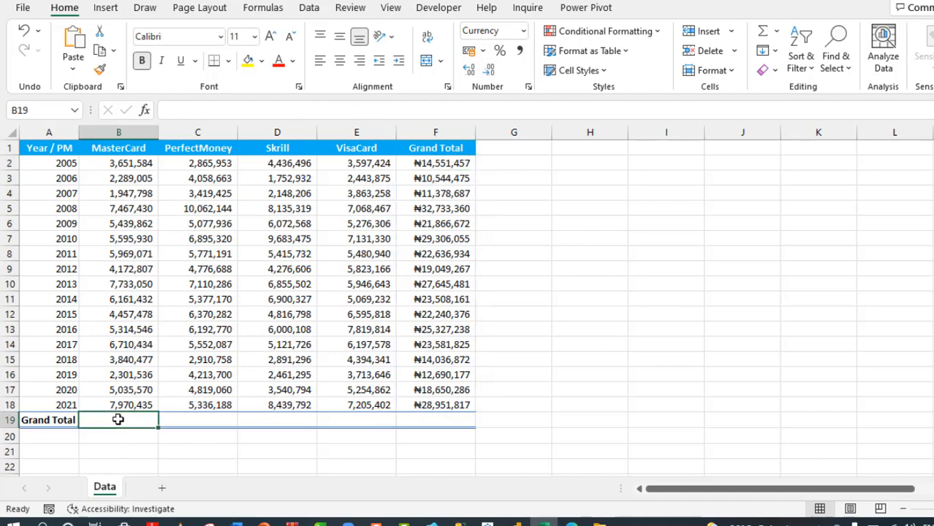
pyautogui.write('=')
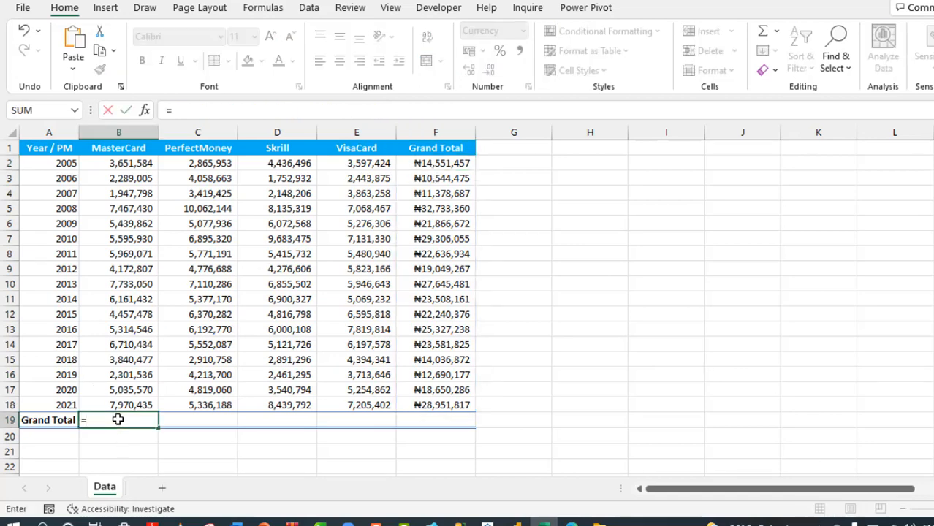
pyautogui.write('BYCOL(B2:E18')
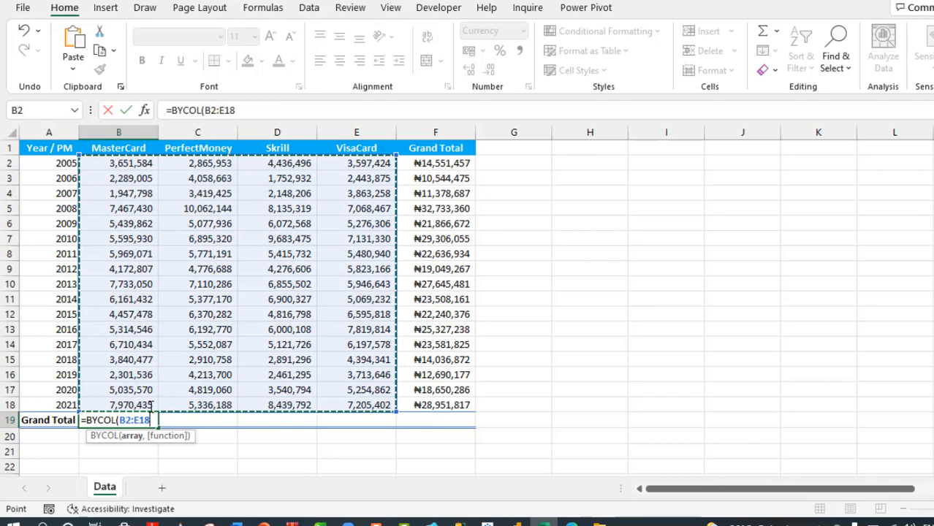
pyautogui.moveTo(386, 424)
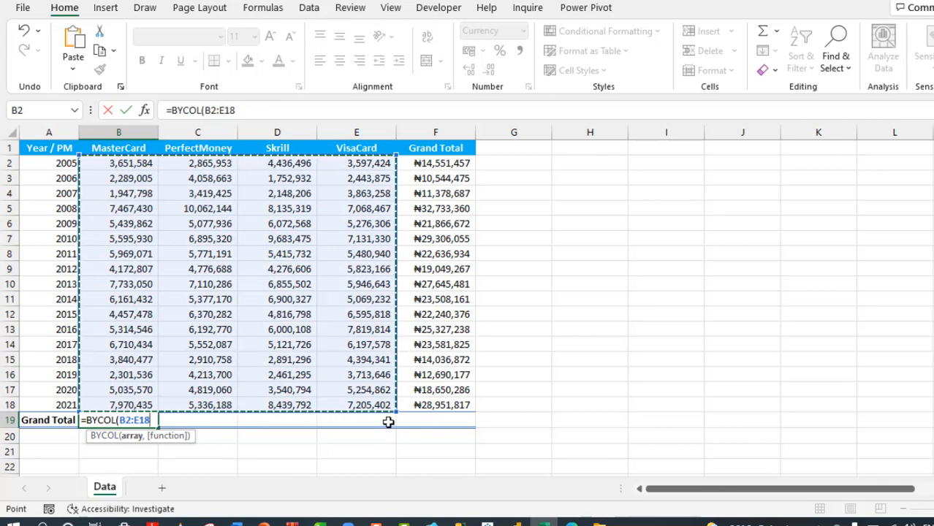
pyautogui.write(',')
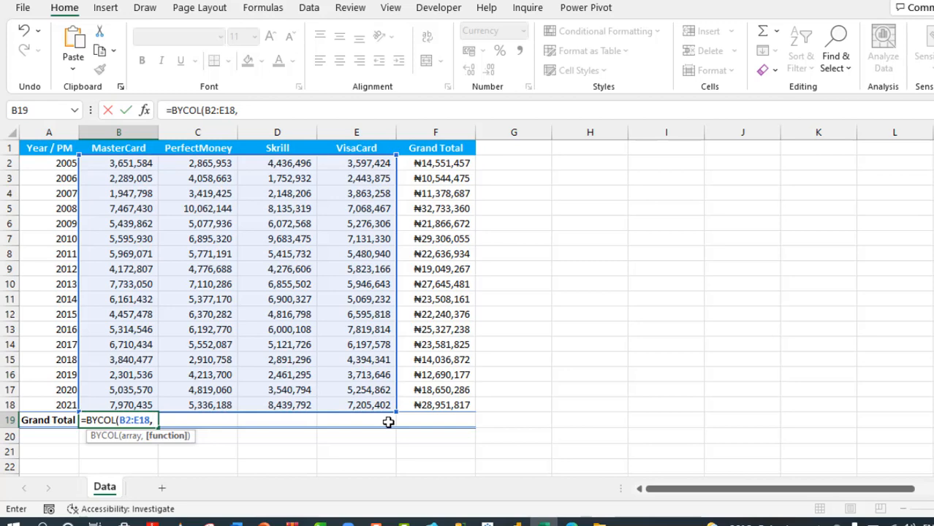
pyautogui.write('LAMBDA(')
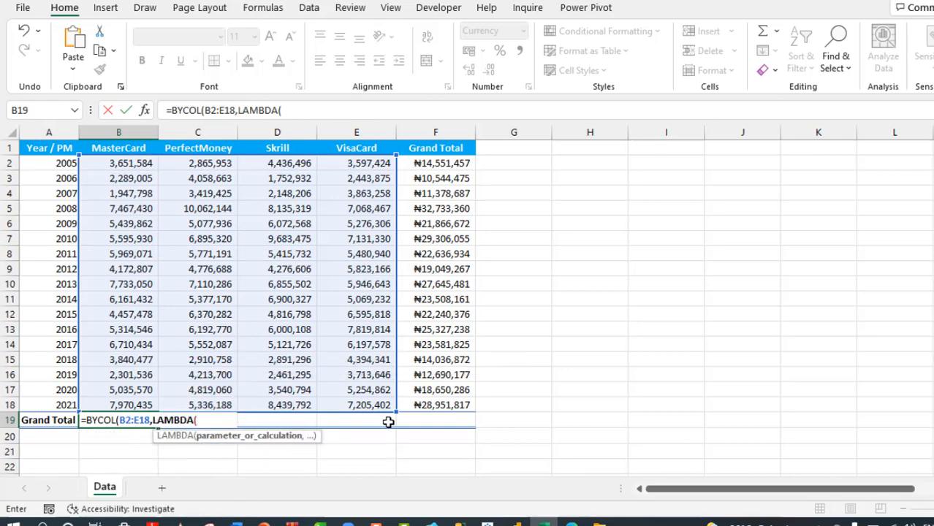
pyautogui.write('by')
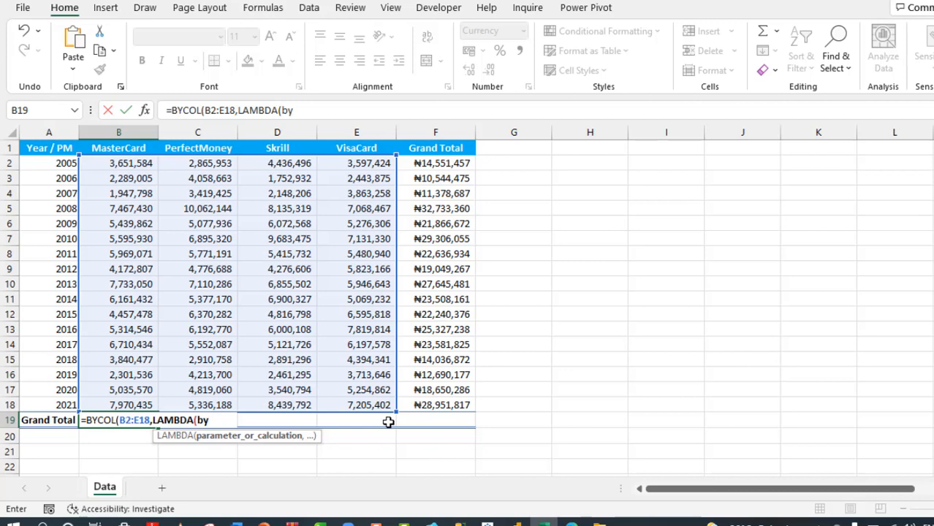
pyautogui.write('col,')
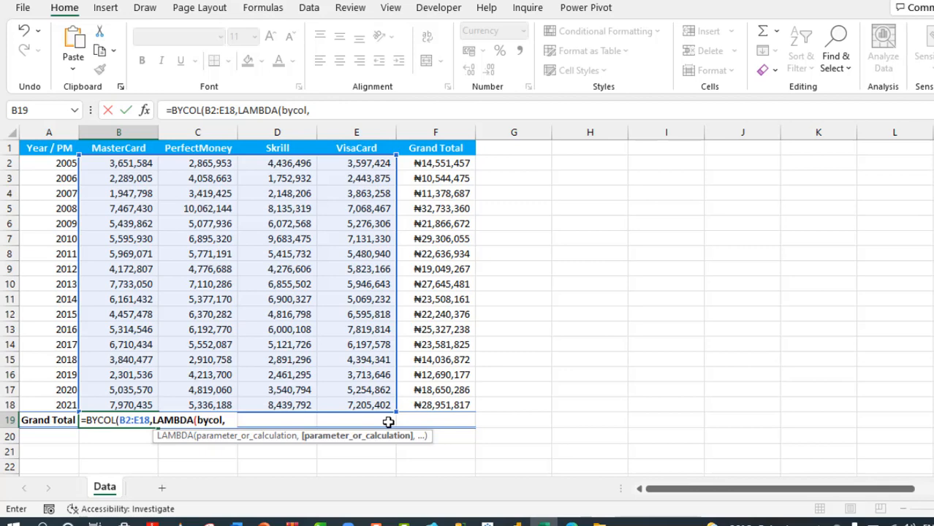
pyautogui.write('sum')
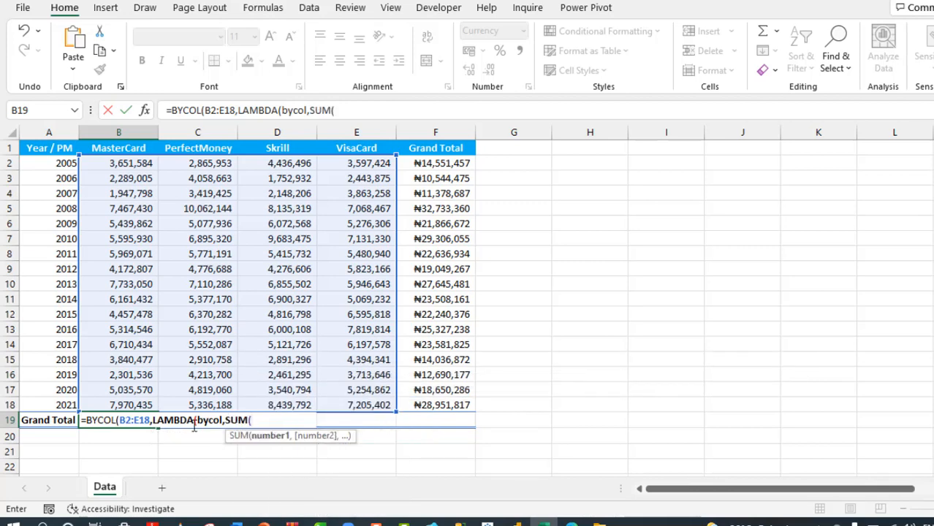
pyautogui.write('by')
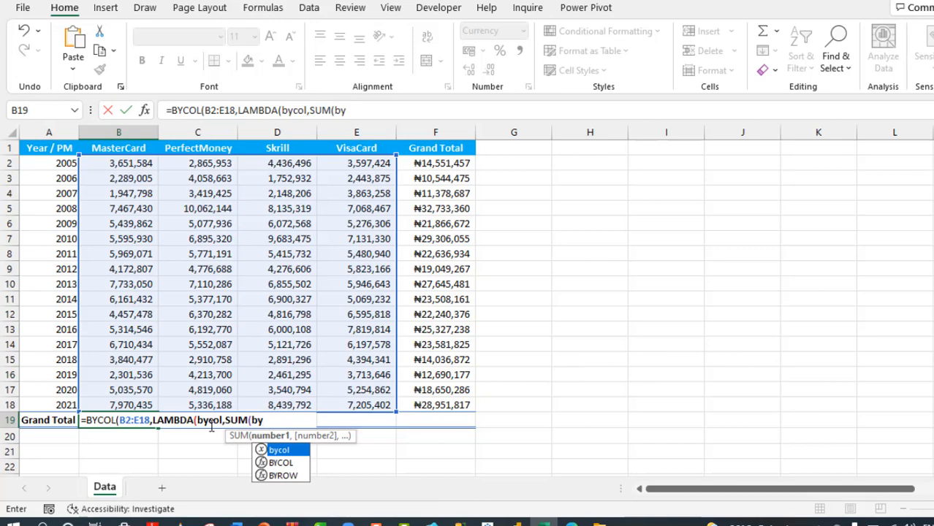
pyautogui.write('col')
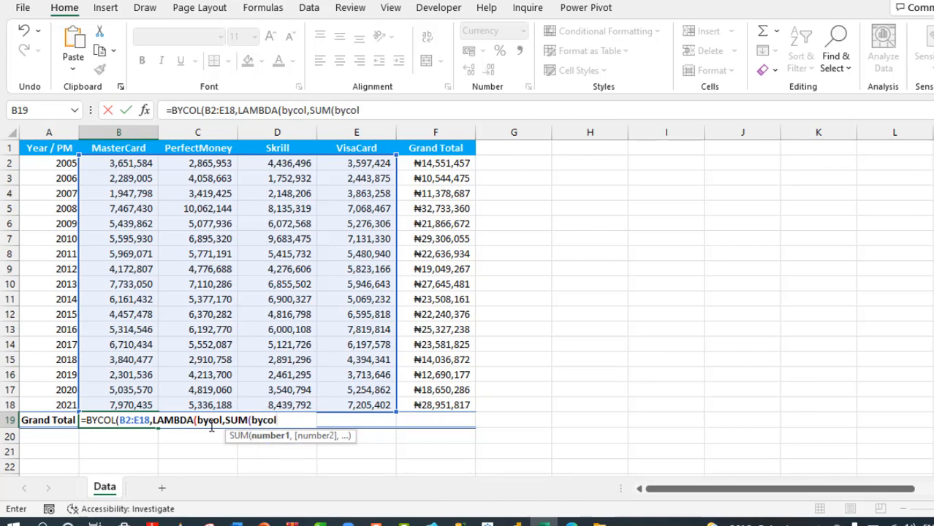
pyautogui.write('))')
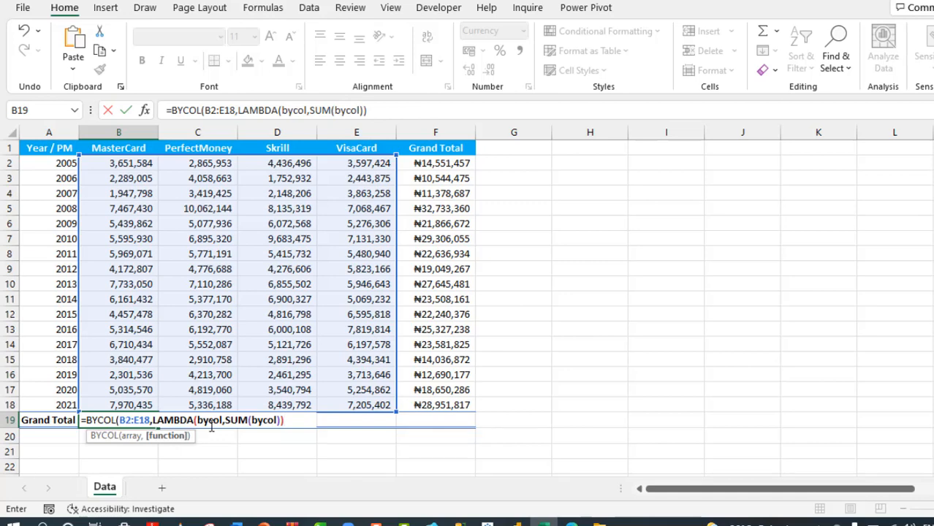
pyautogui.write(')')
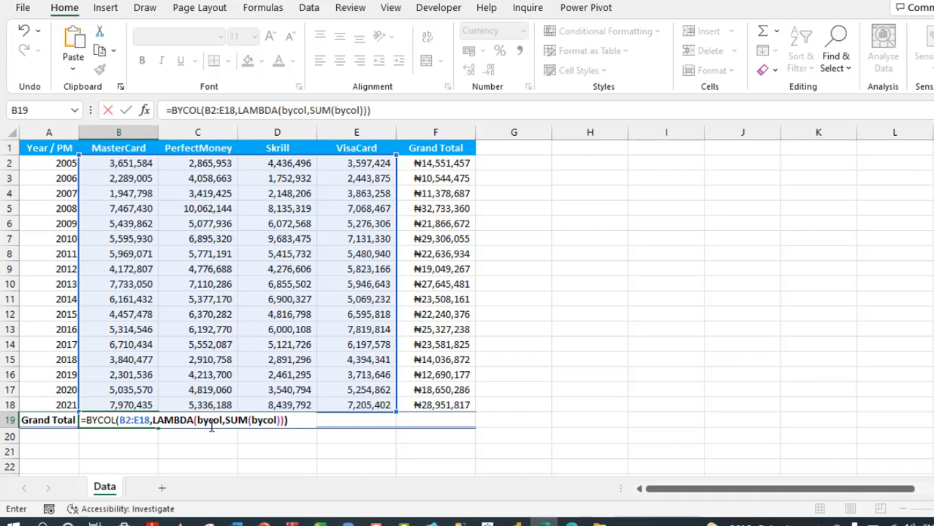
pyautogui.press('Enter')
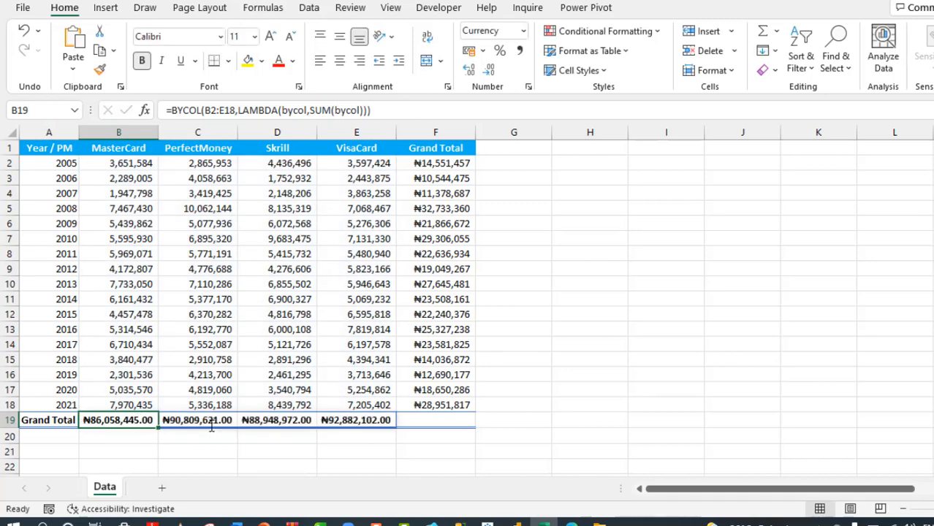
pyautogui.moveTo(134, 189)
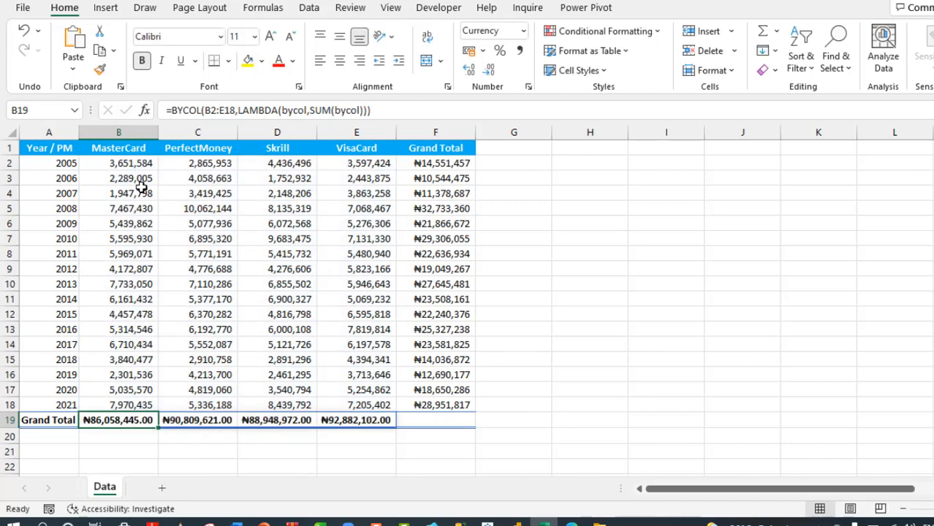
pyautogui.moveTo(136, 196)
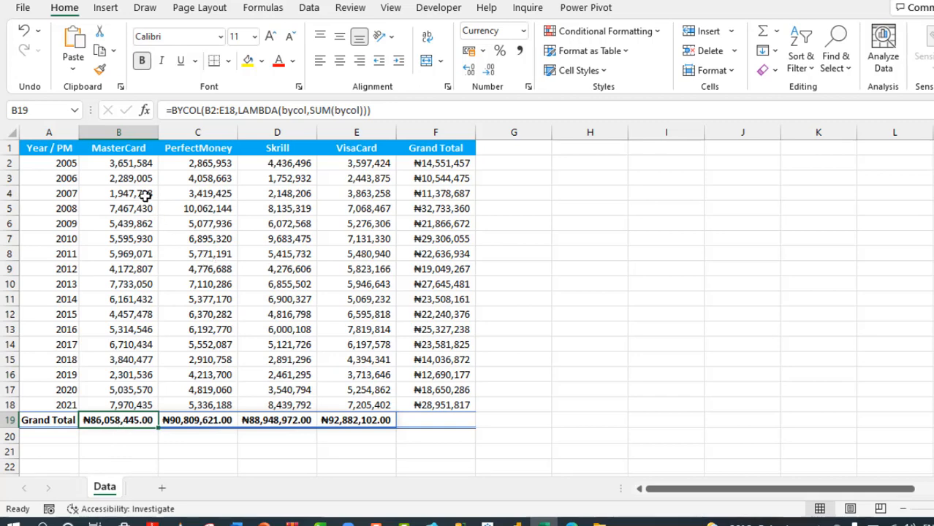
# Verify column sums in the status bar, then enter =SUM(F2#) in F19 for the overall total ₦358,699,140.
pyautogui.moveTo(118, 164); pyautogui.dragTo(118, 404)
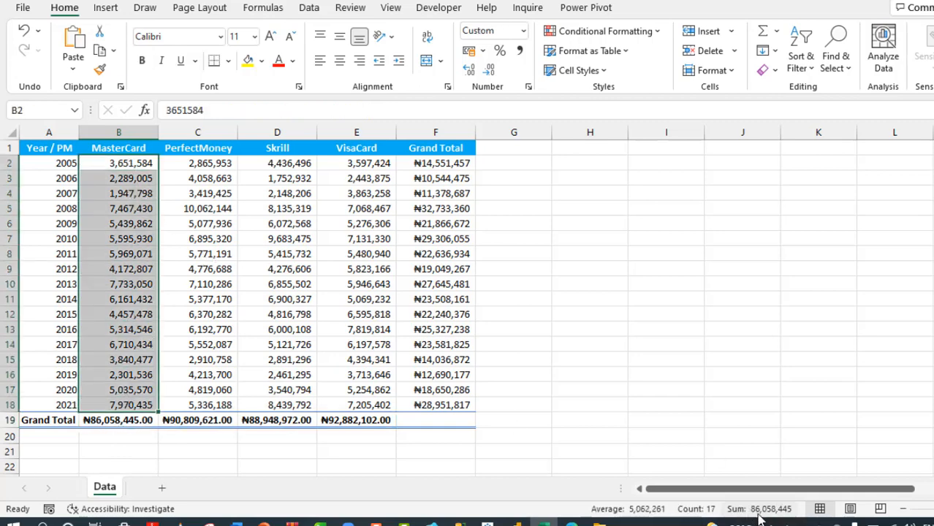
pyautogui.moveTo(766, 508)
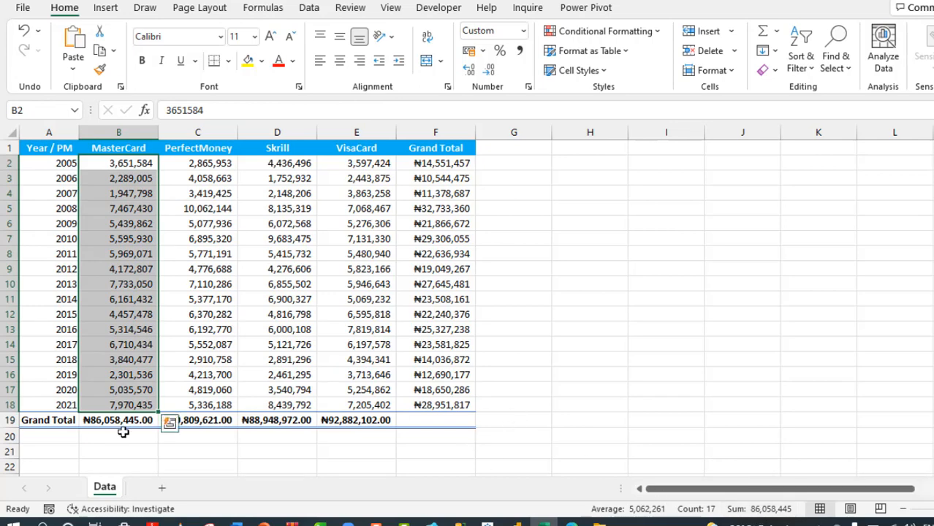
pyautogui.click(118, 421)
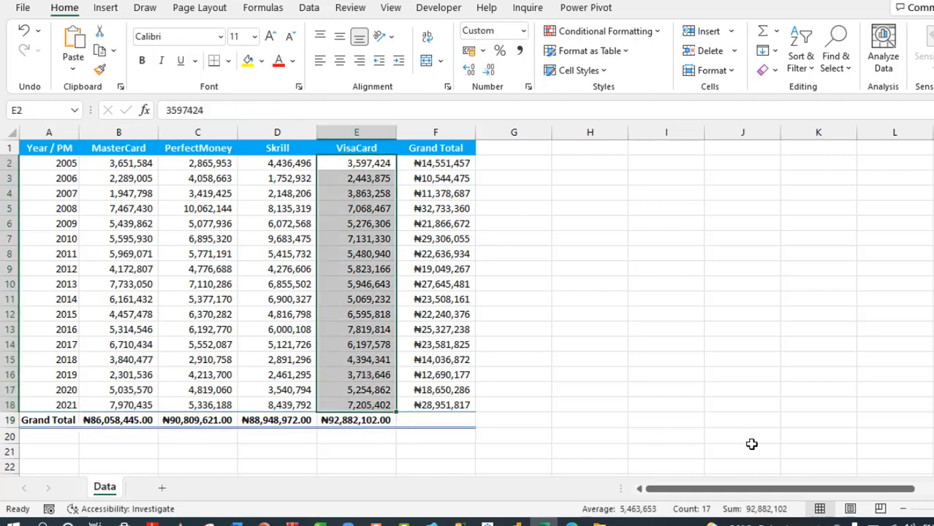
pyautogui.moveTo(767, 518)
pyautogui.write('=SUM(F2#)')
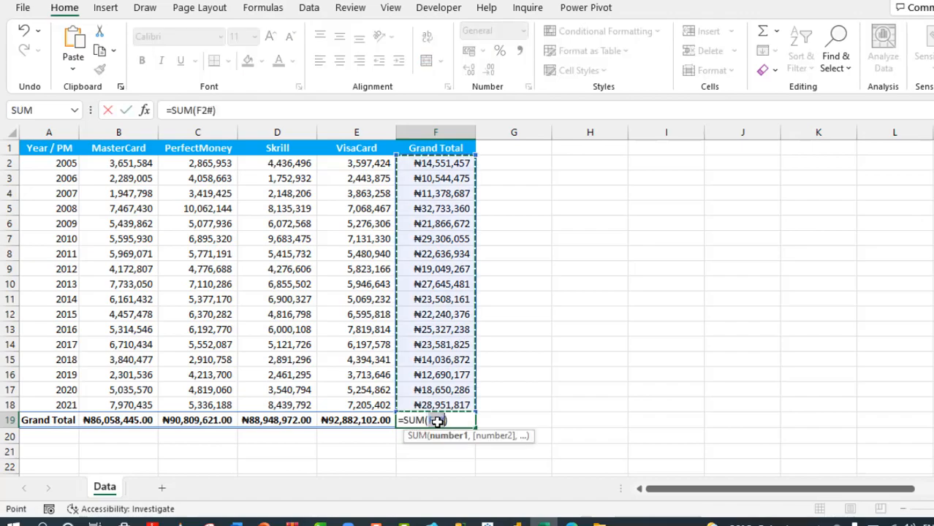
pyautogui.press('Enter')
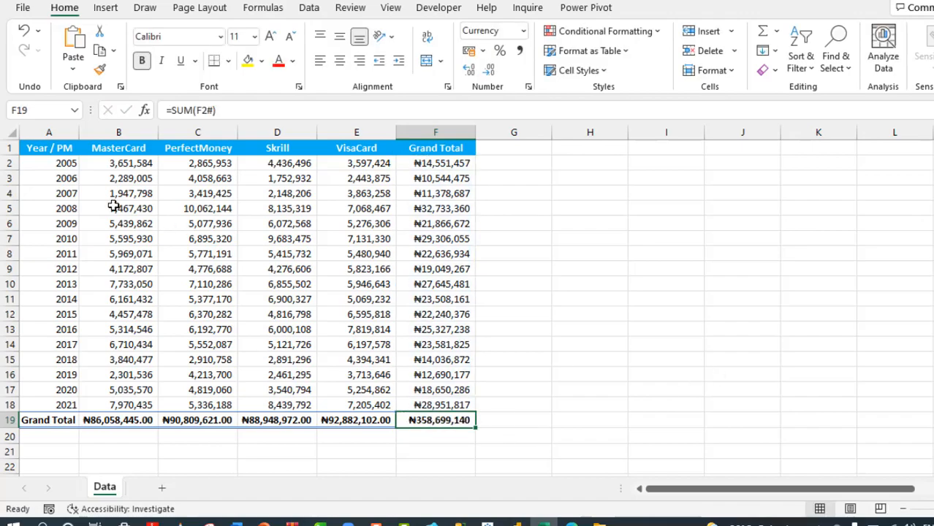